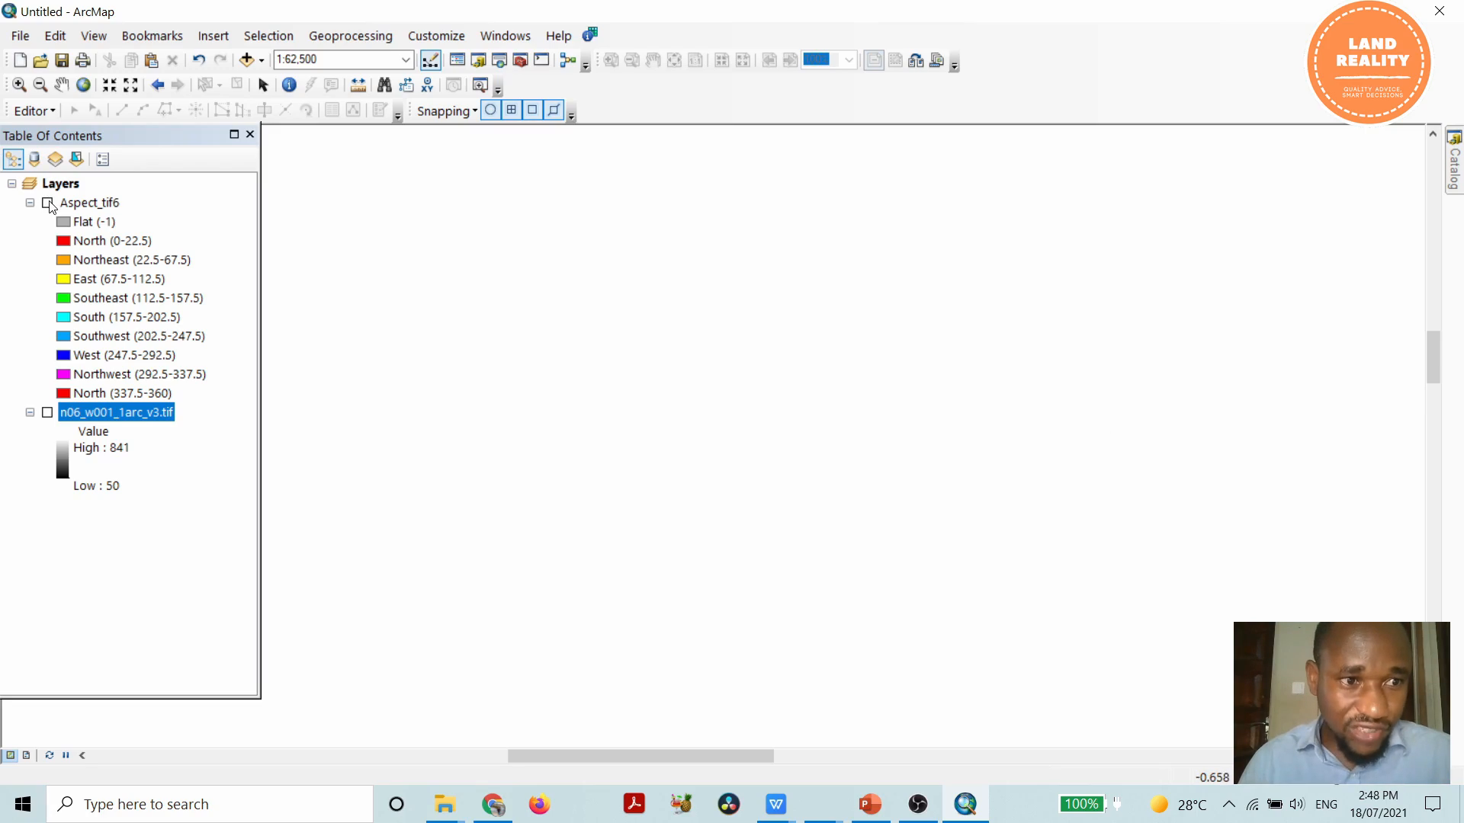
Step: Turn on the Aspect_tif6 and n06_w001_1arc_v3.tif elevation layers in the Table Of Contents
click(47, 203)
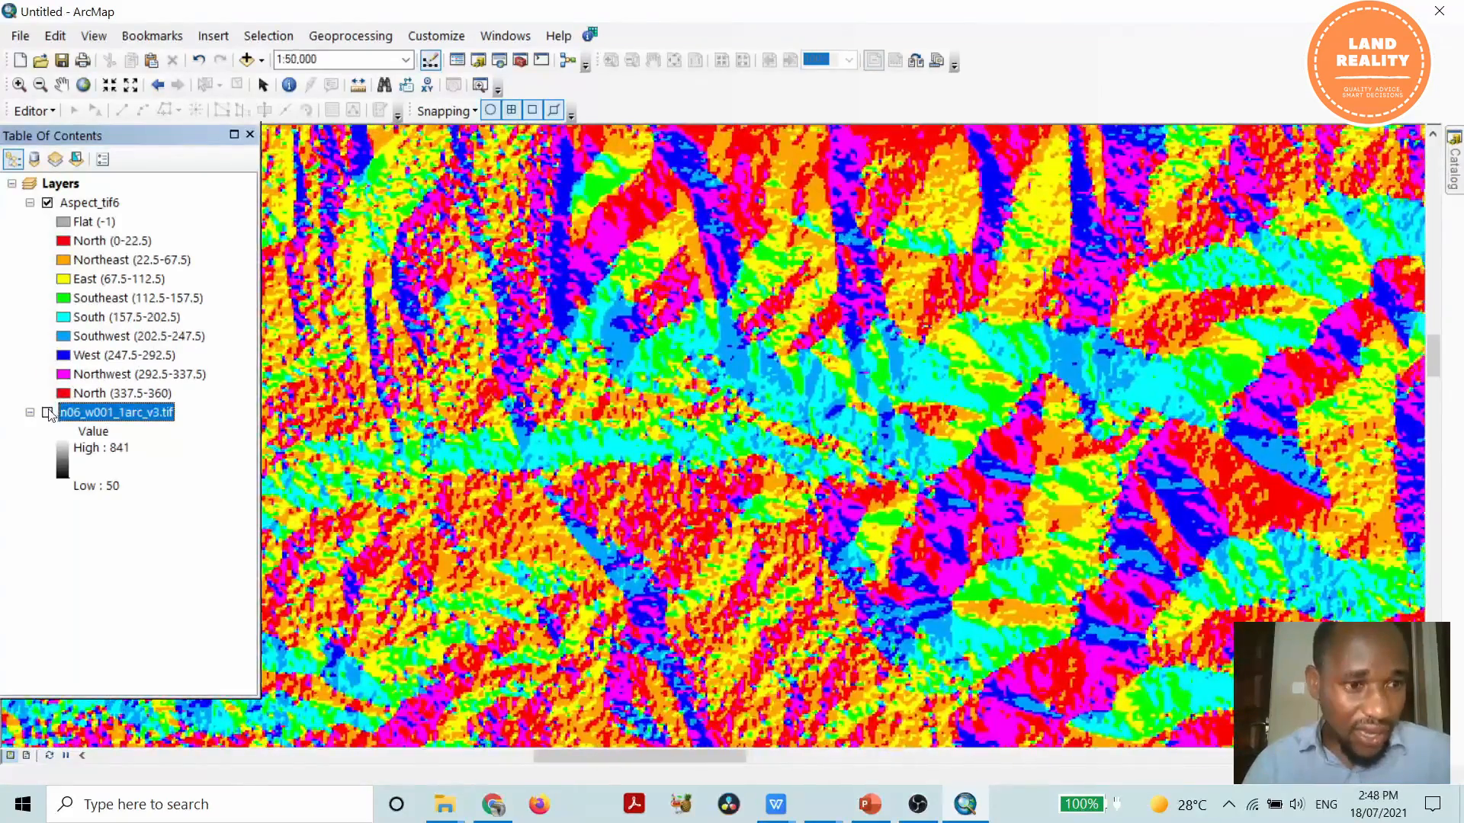
click(48, 413)
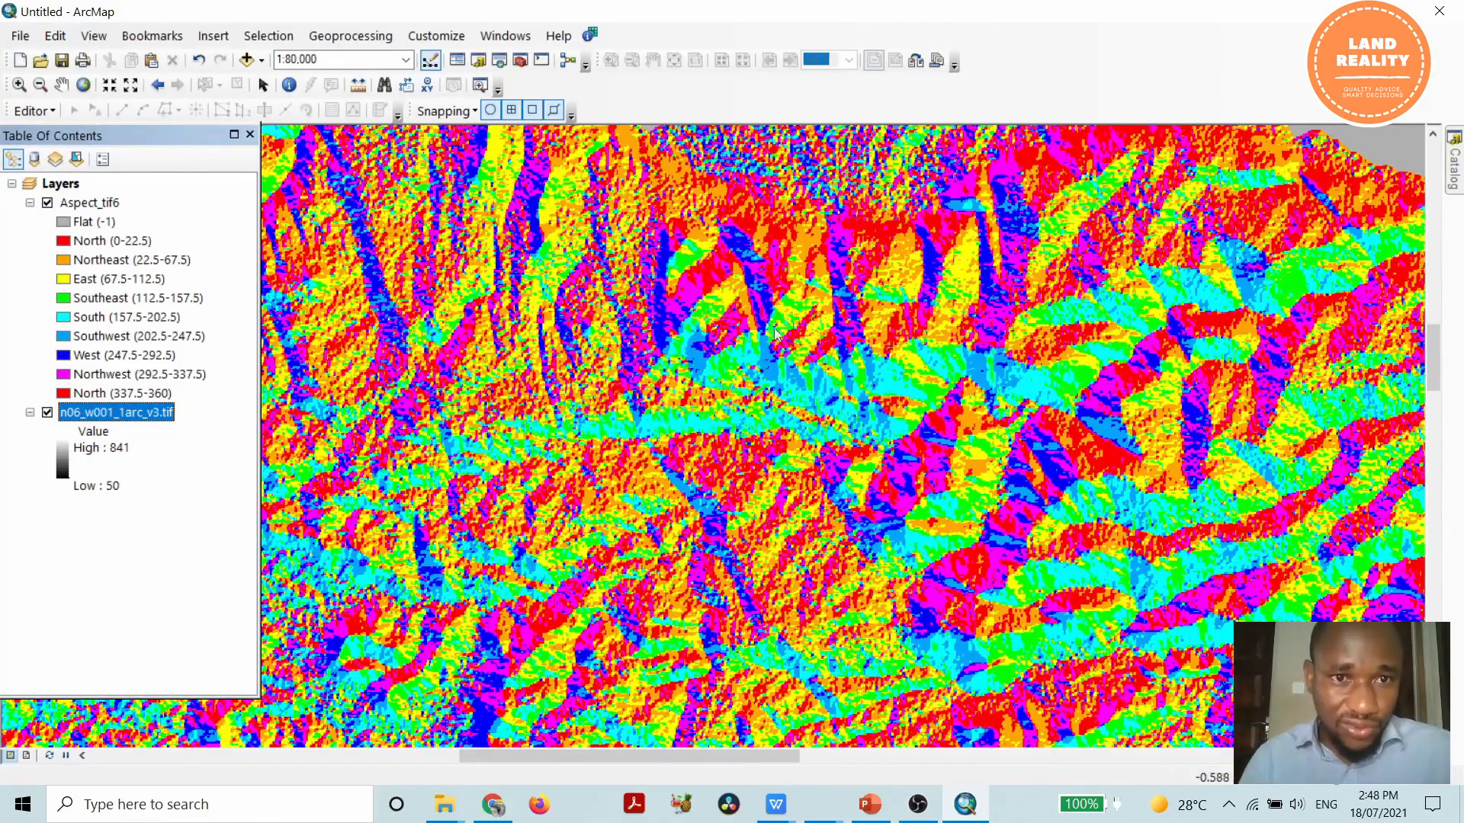
Step: Show the Image Analysis window from the Windows menu, listing both rasters
click(505, 35)
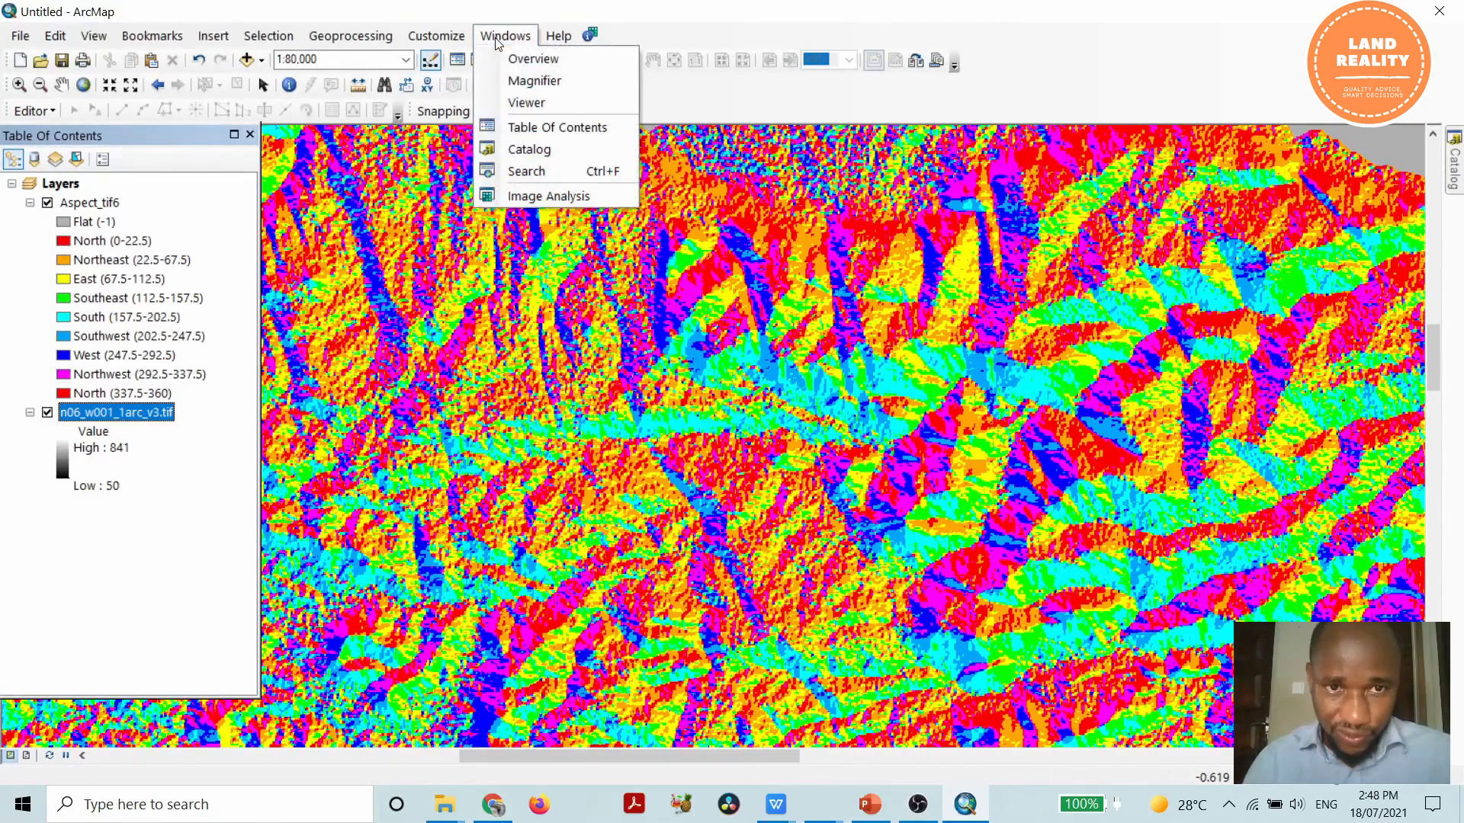
click(549, 195)
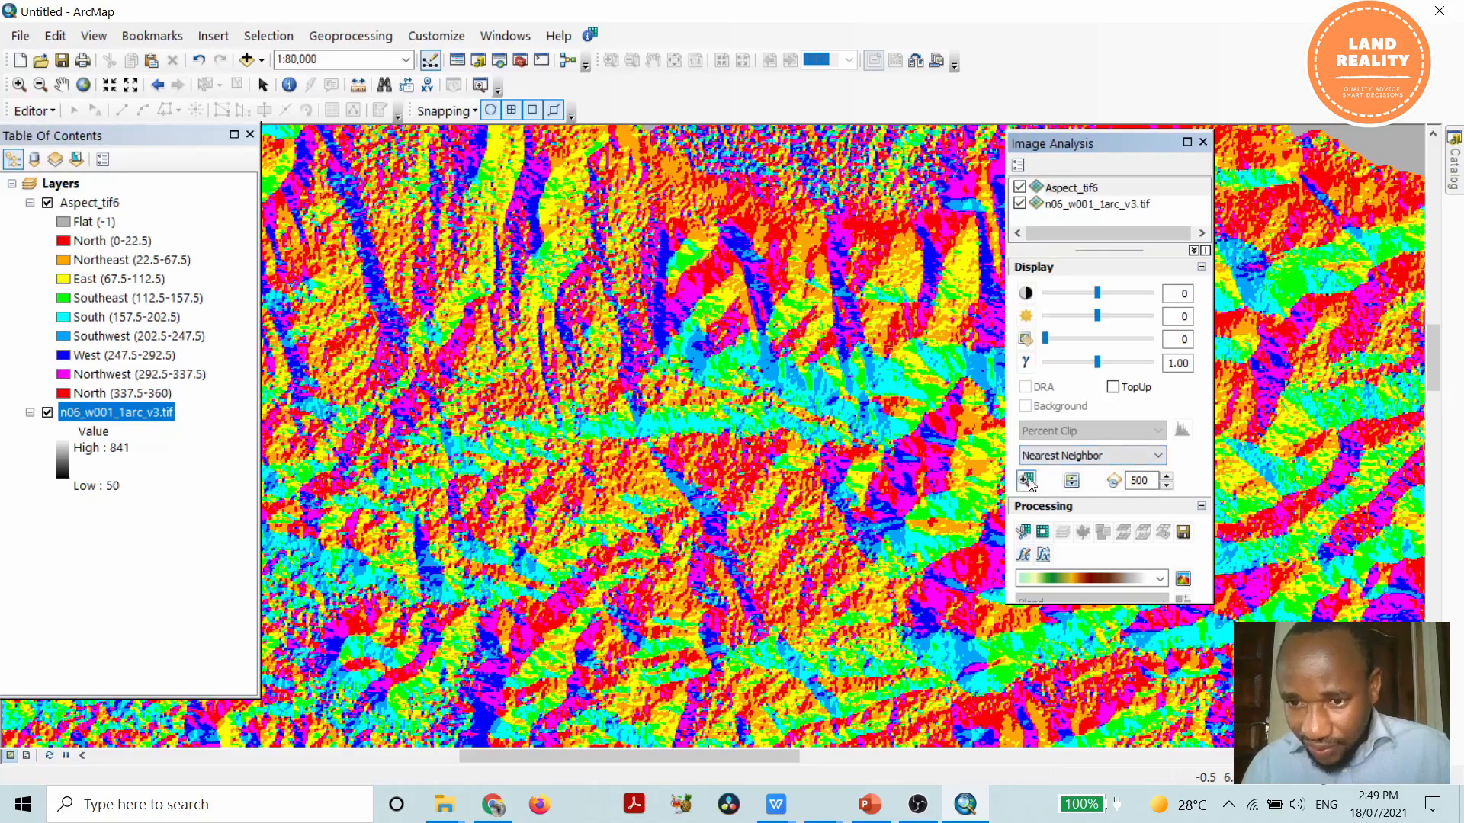
mouse_move(1026, 479)
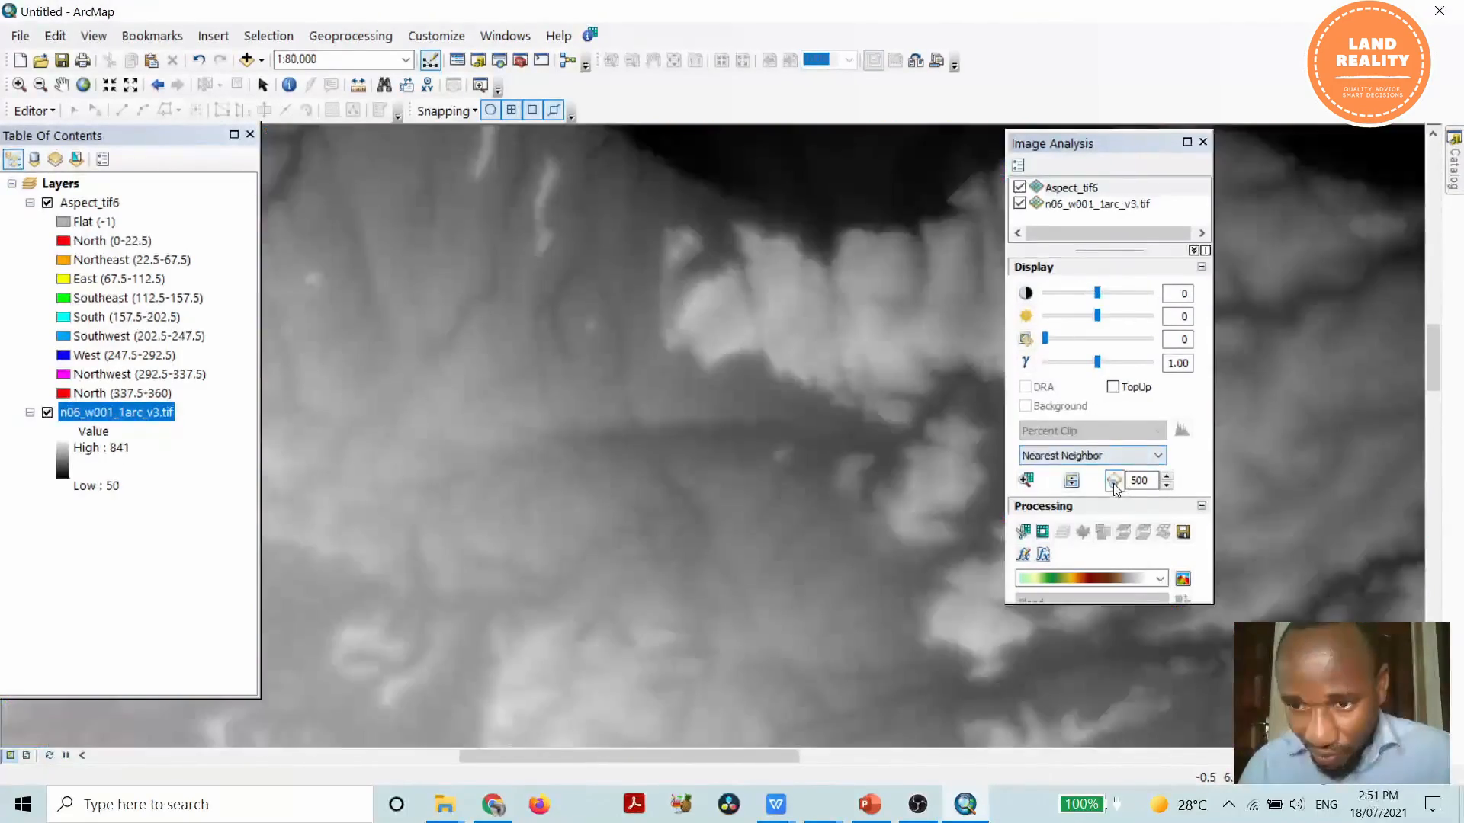
click(47, 203)
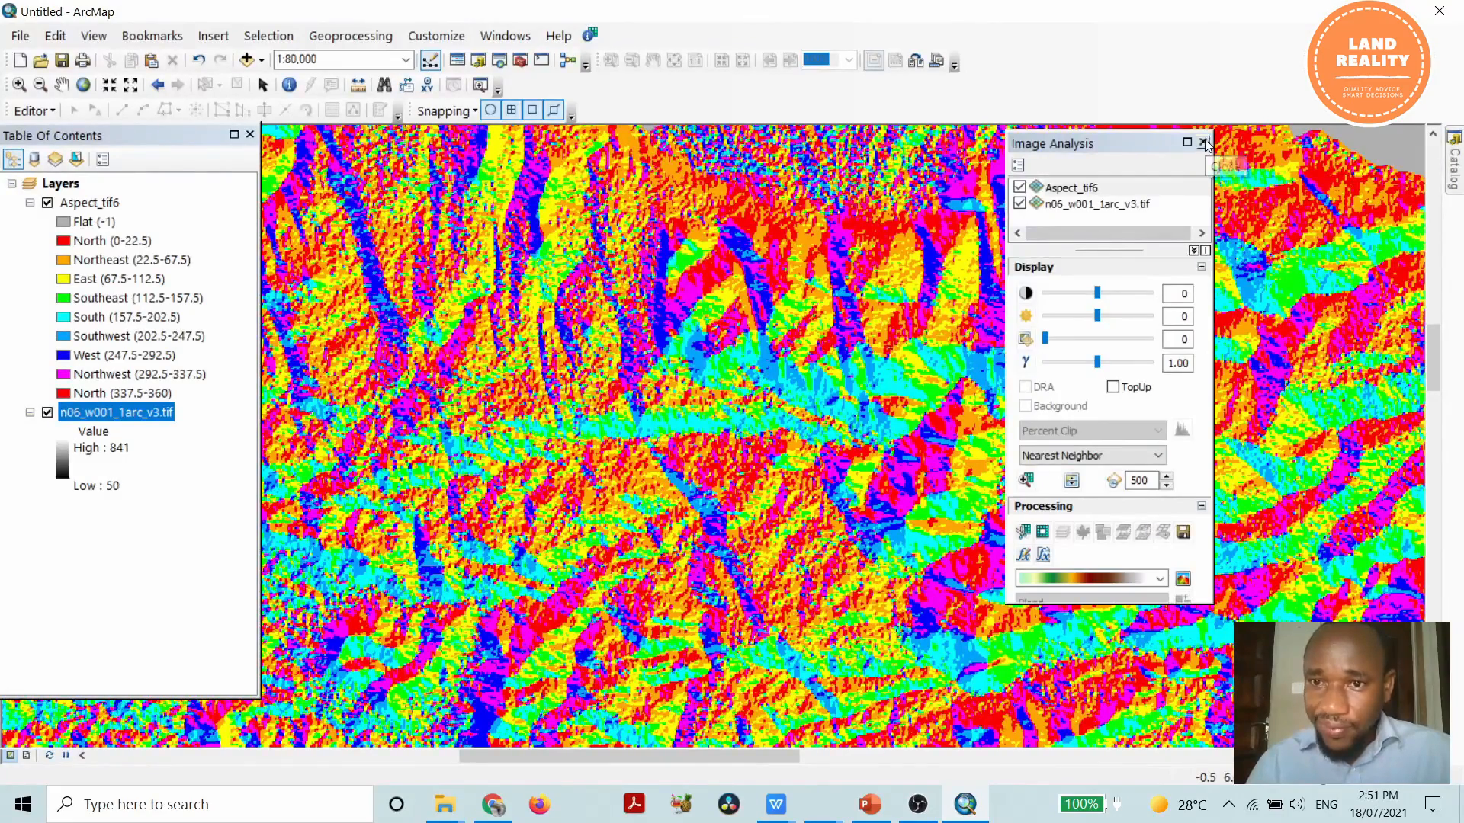
Step: Close the Image Analysis window to return to the aspect map
click(1203, 143)
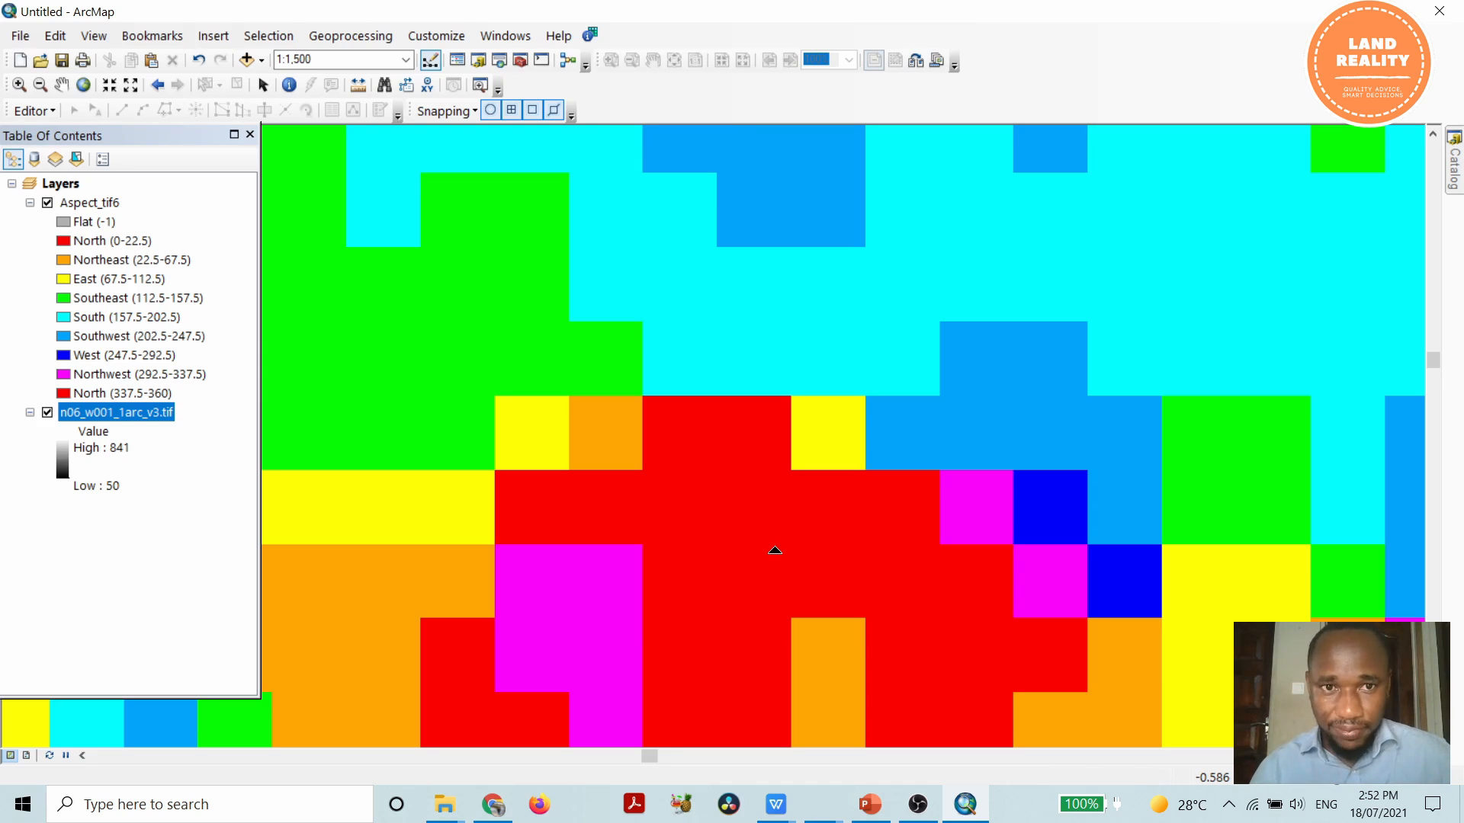
mouse_move(752, 519)
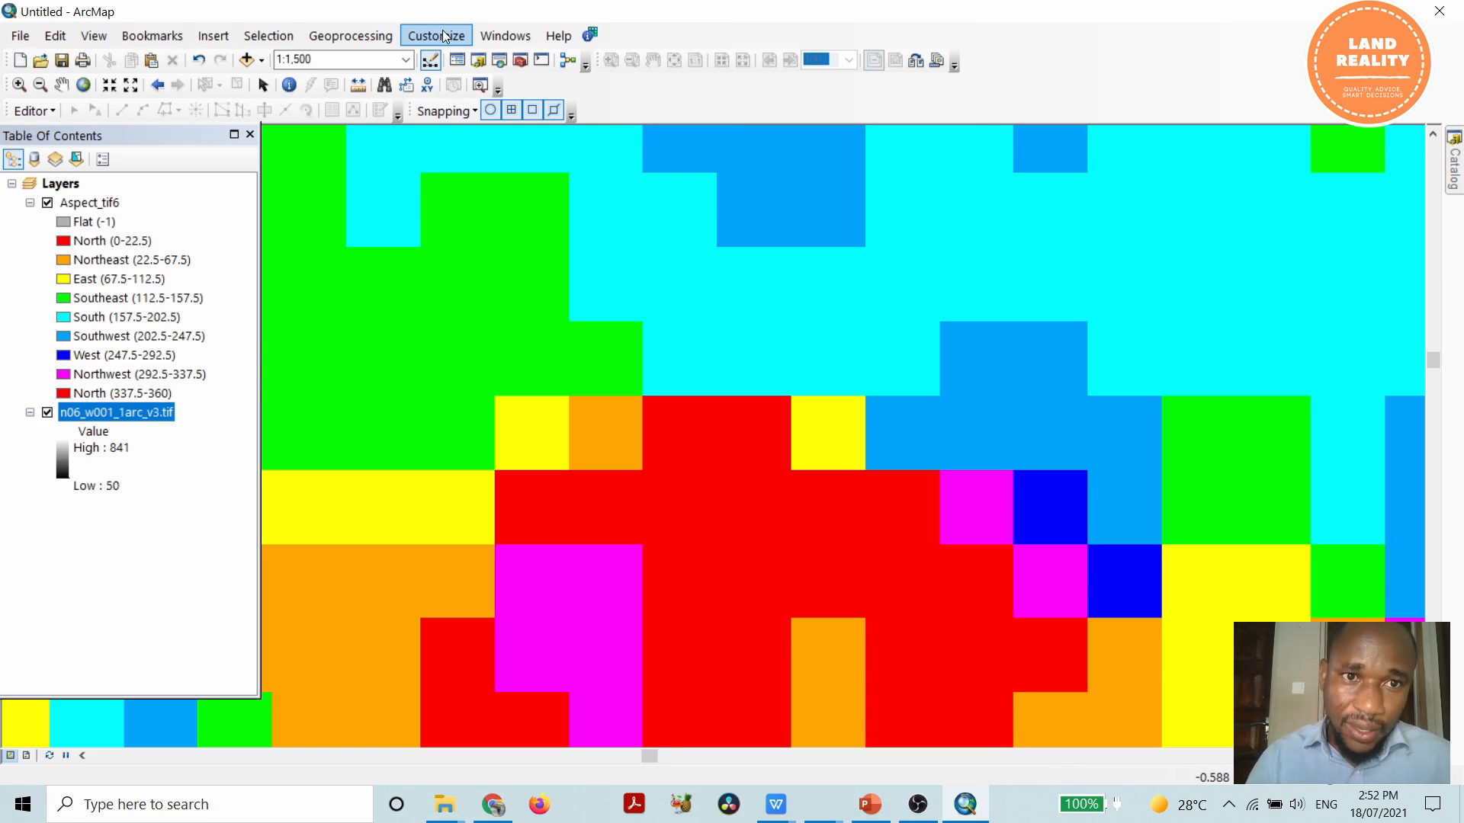
Step: Find the Pixel Inspector command via Customize Mode search 'pixi' and add it to a toolbar
click(435, 35)
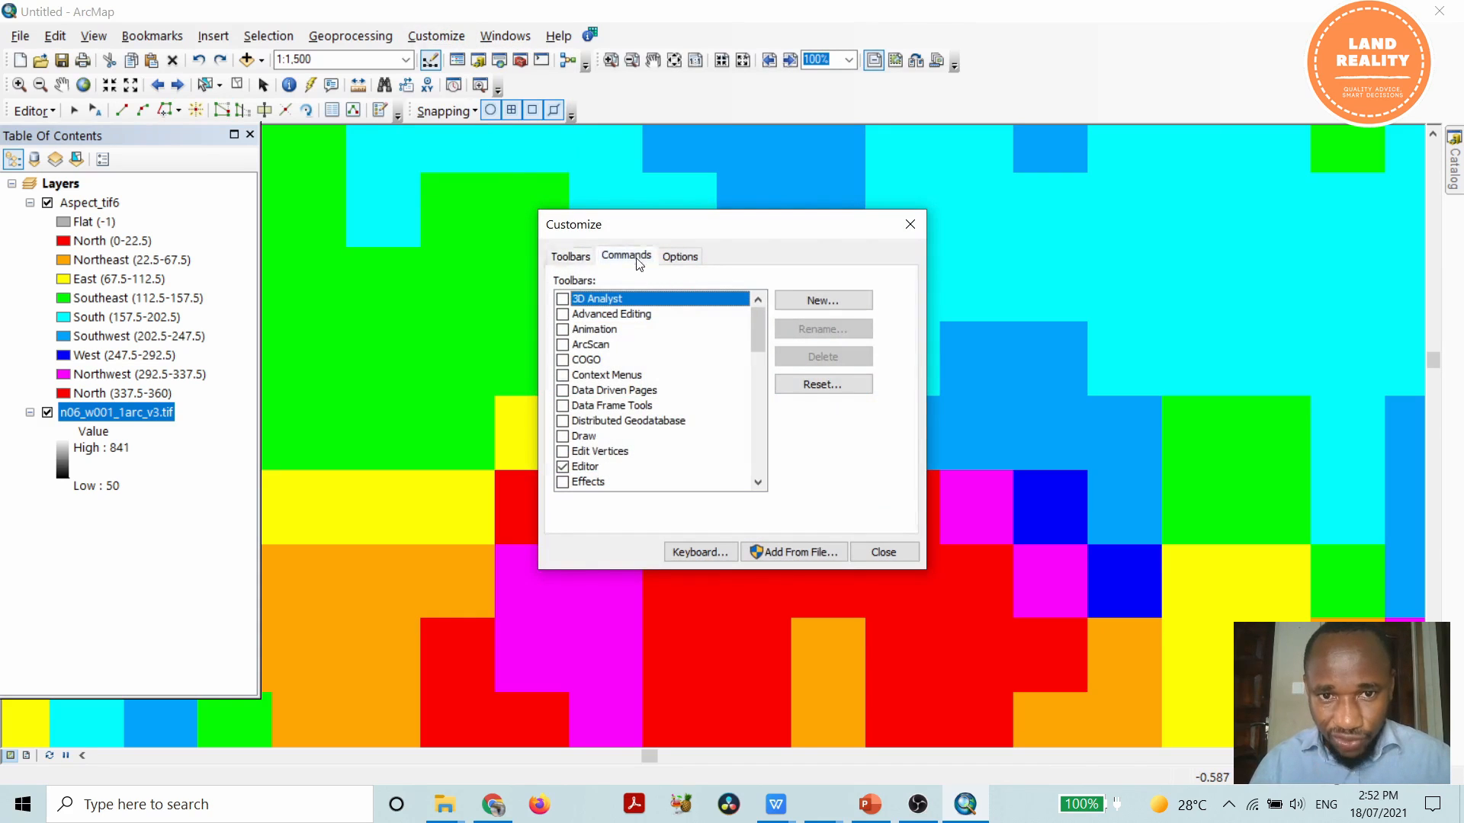
click(625, 256)
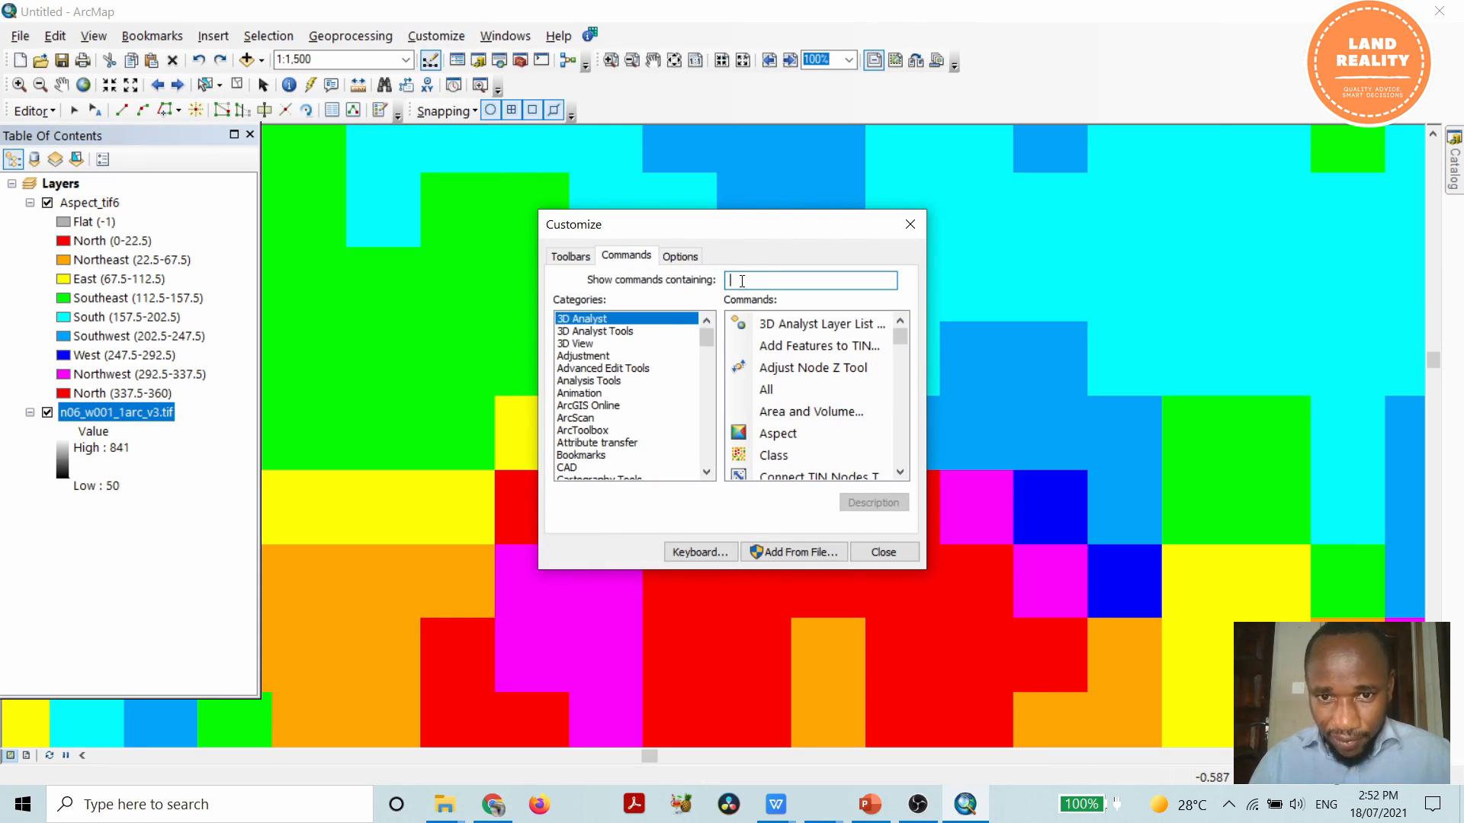
text(pixi)
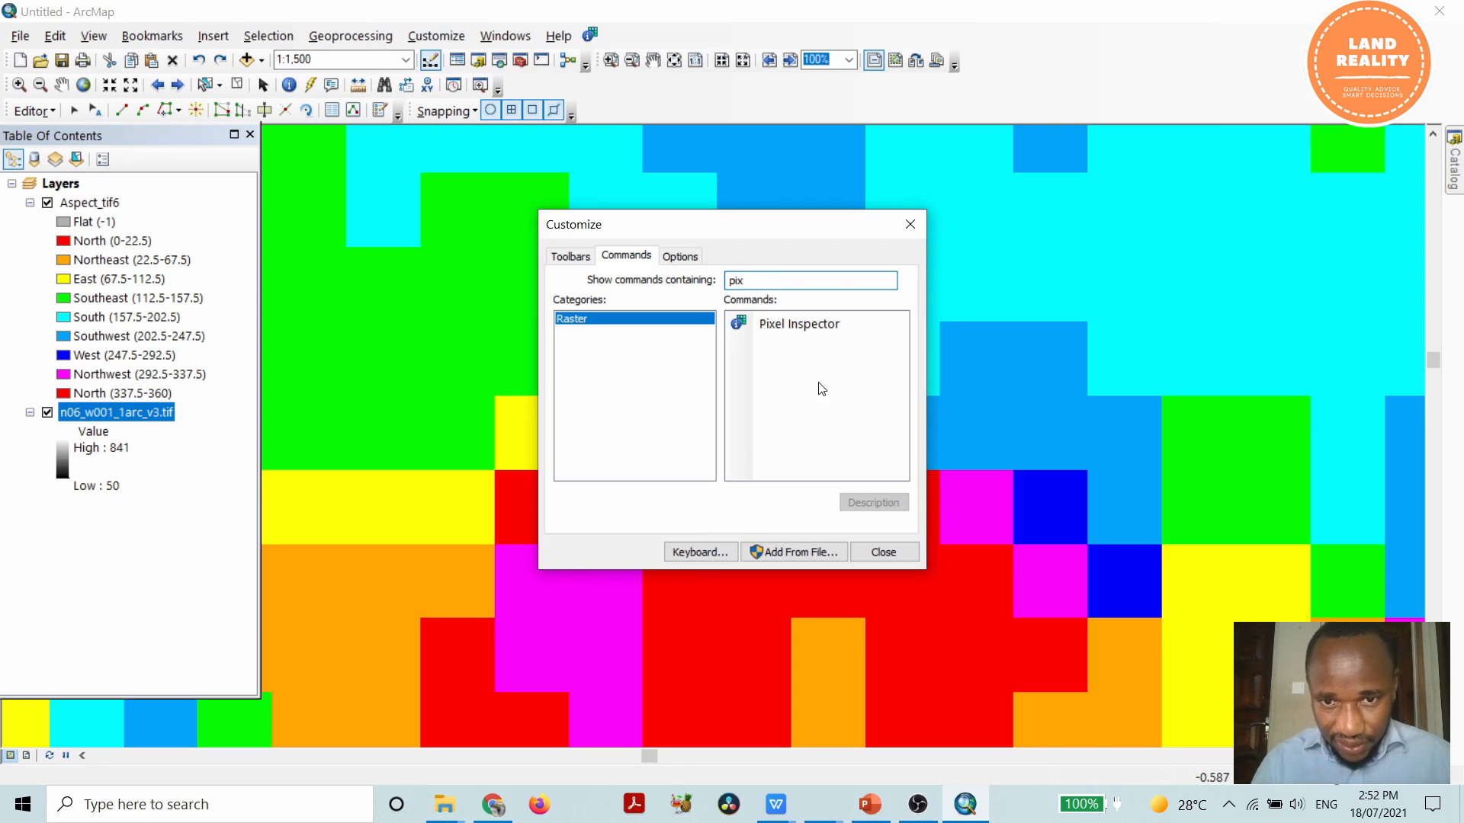
click(797, 323)
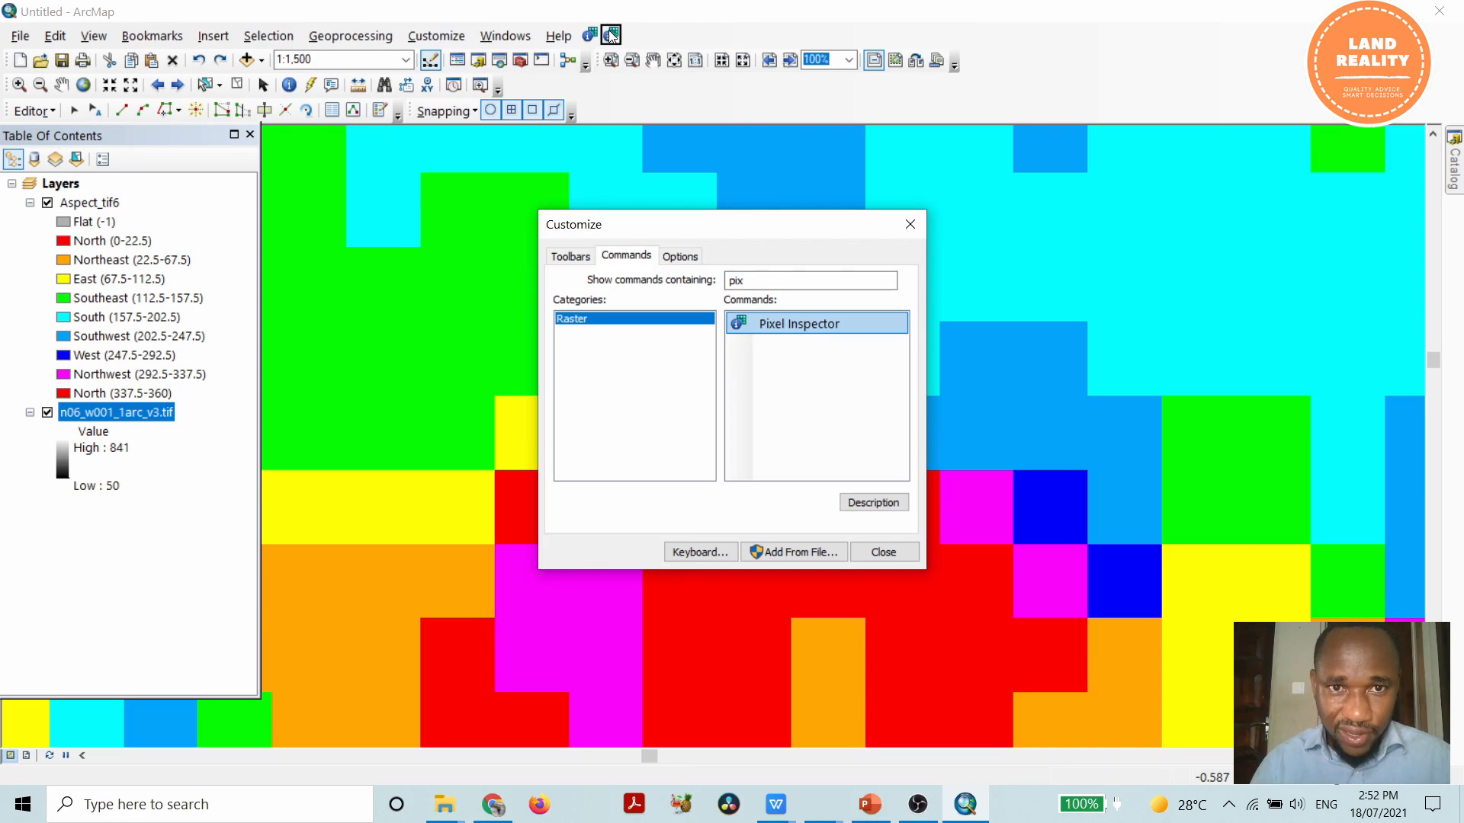
mouse_move(610, 35)
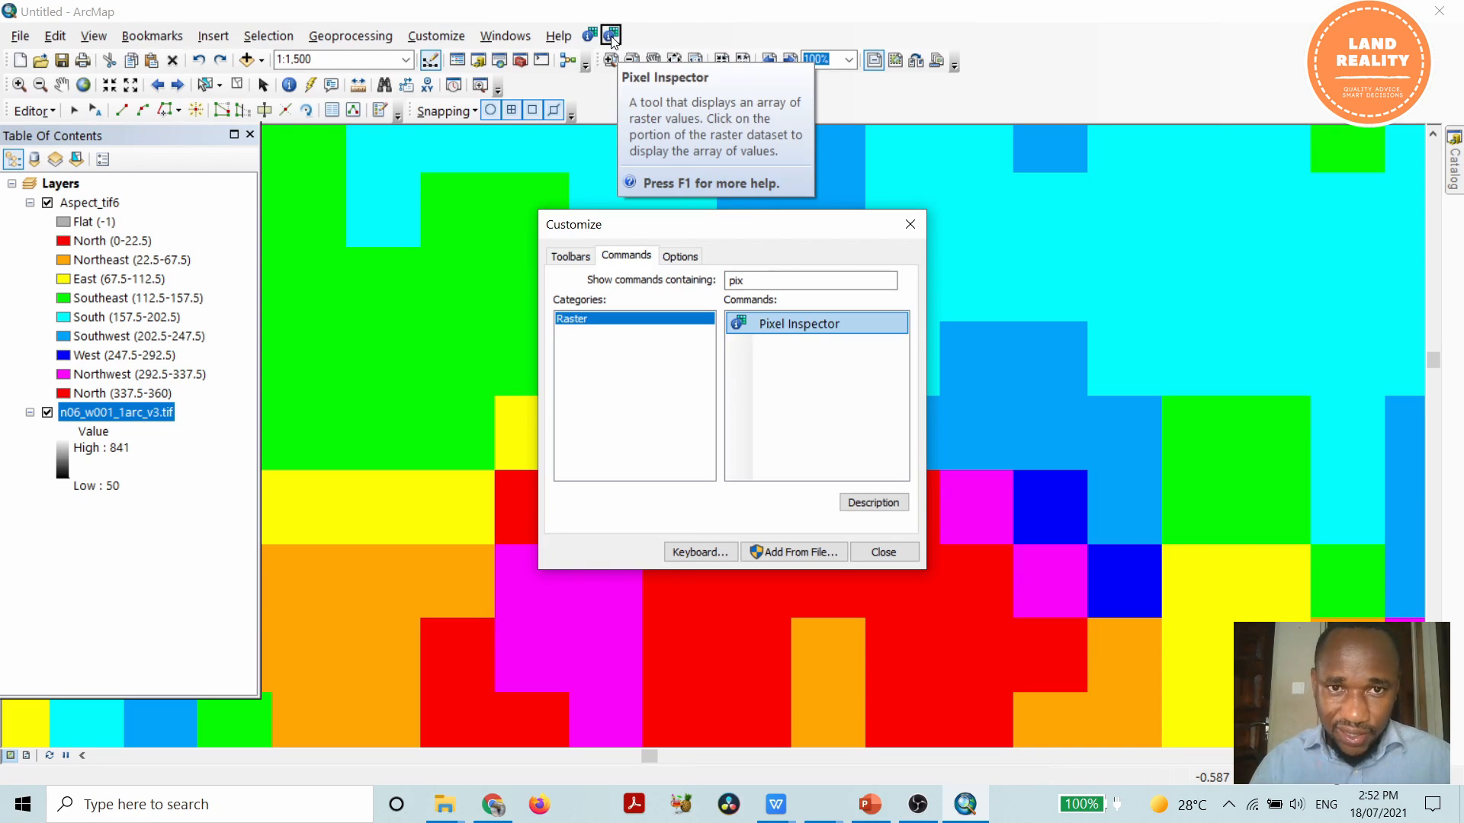
mouse_move(784, 184)
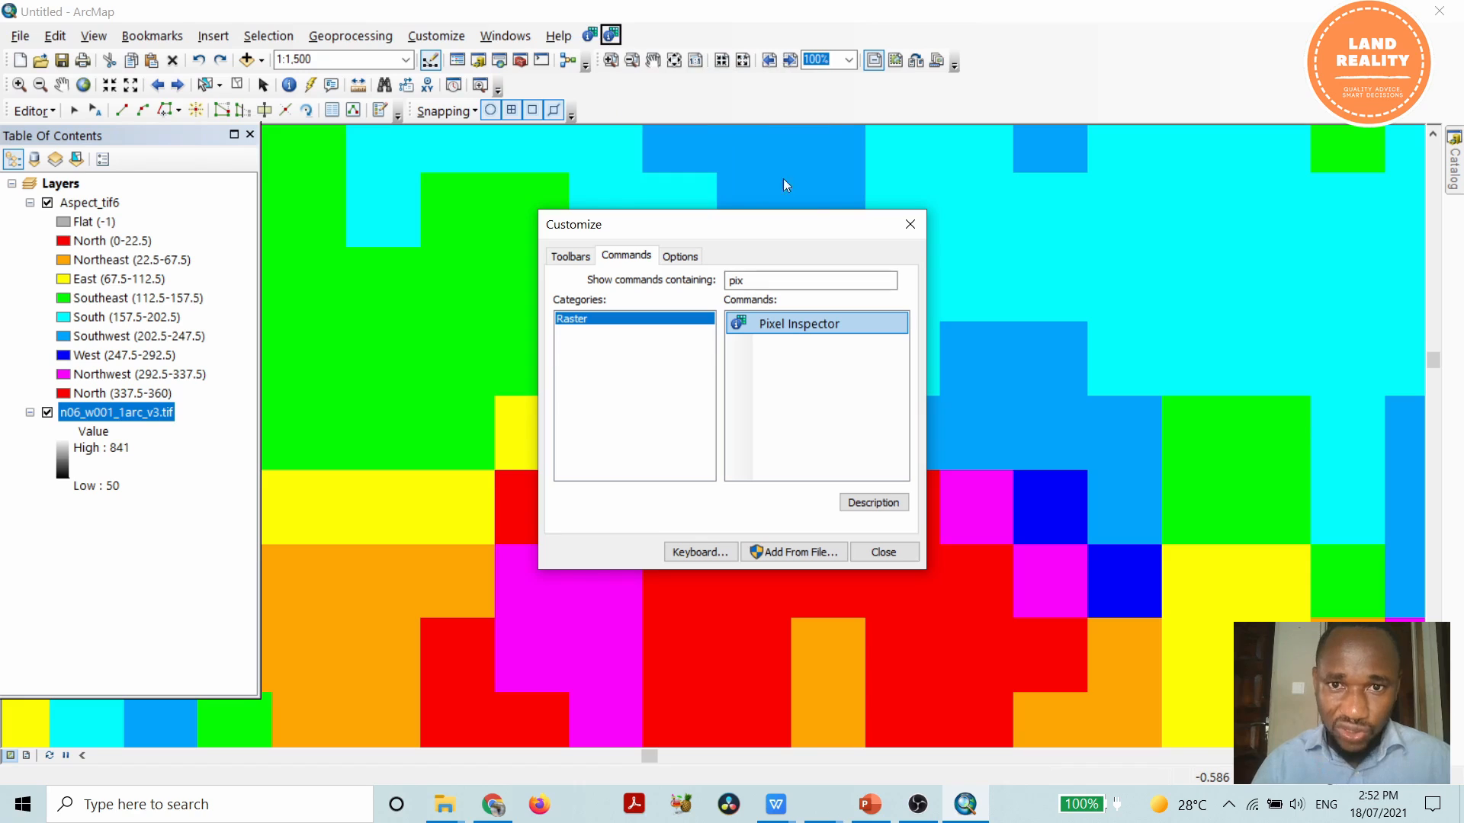
click(881, 552)
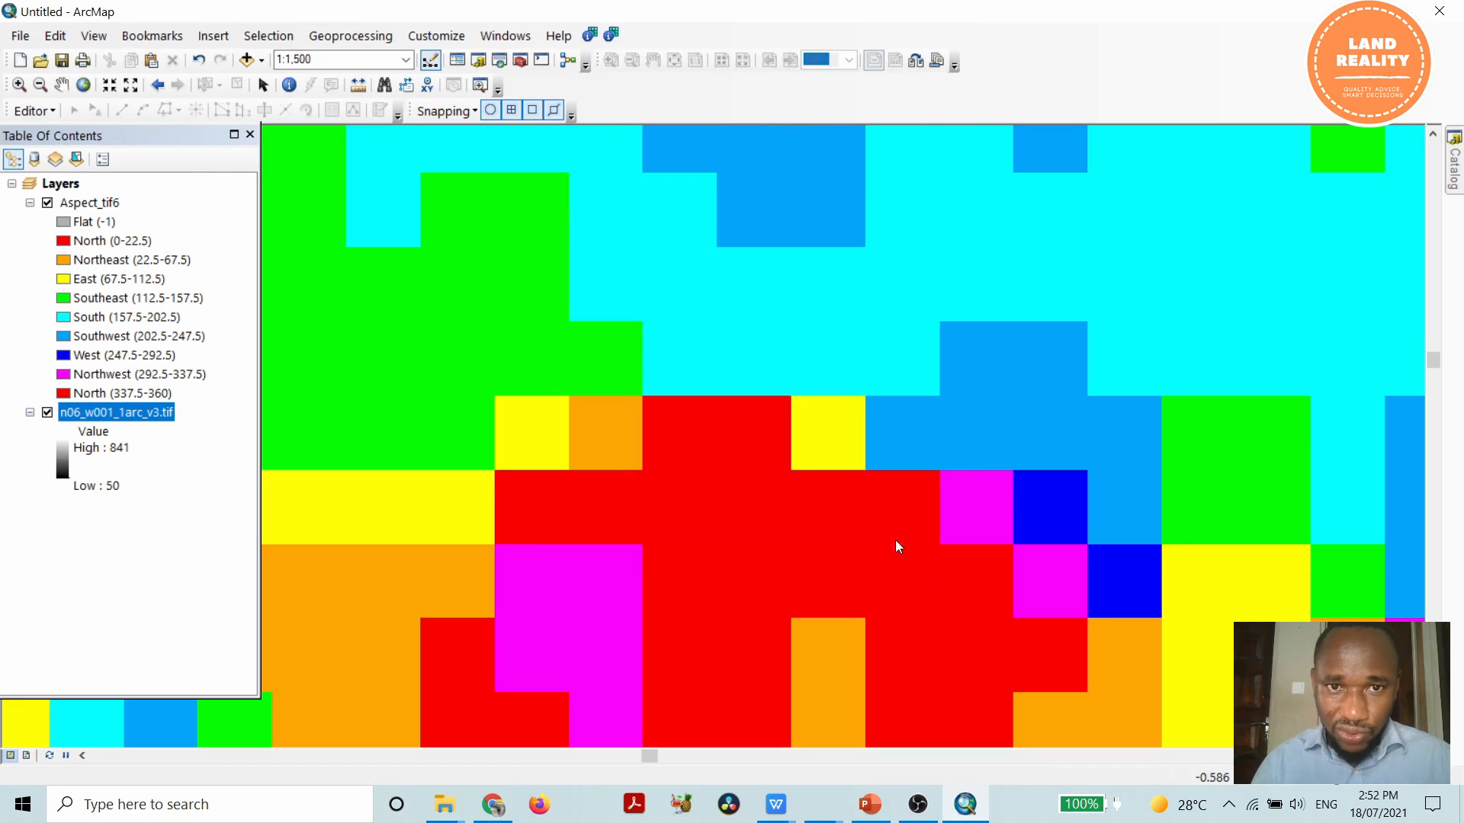
mouse_move(700, 334)
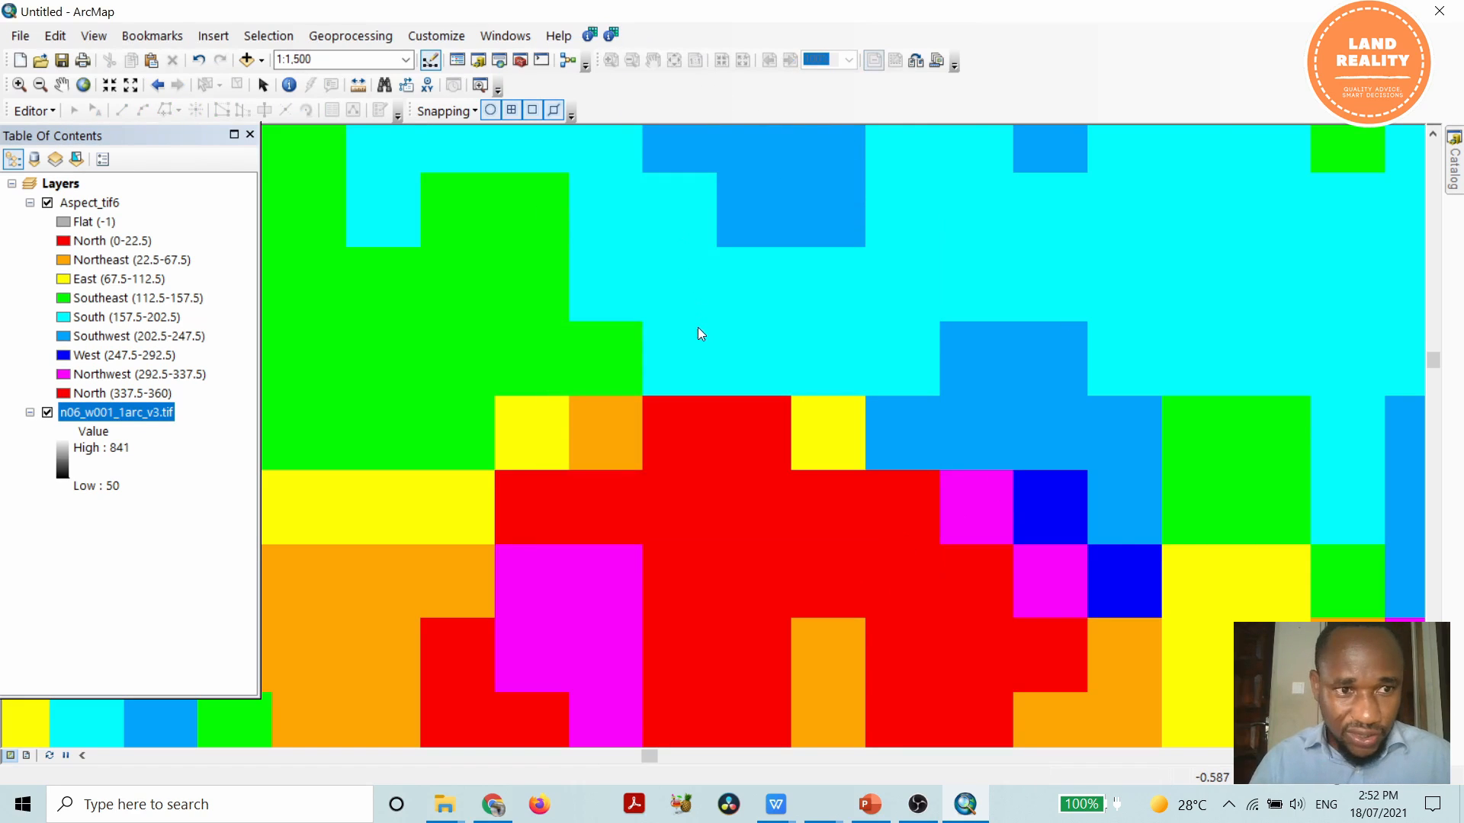
Step: Activate the Pixel Inspector showing aspect cell values and close the Table Of Contents
scroll(down, 3)
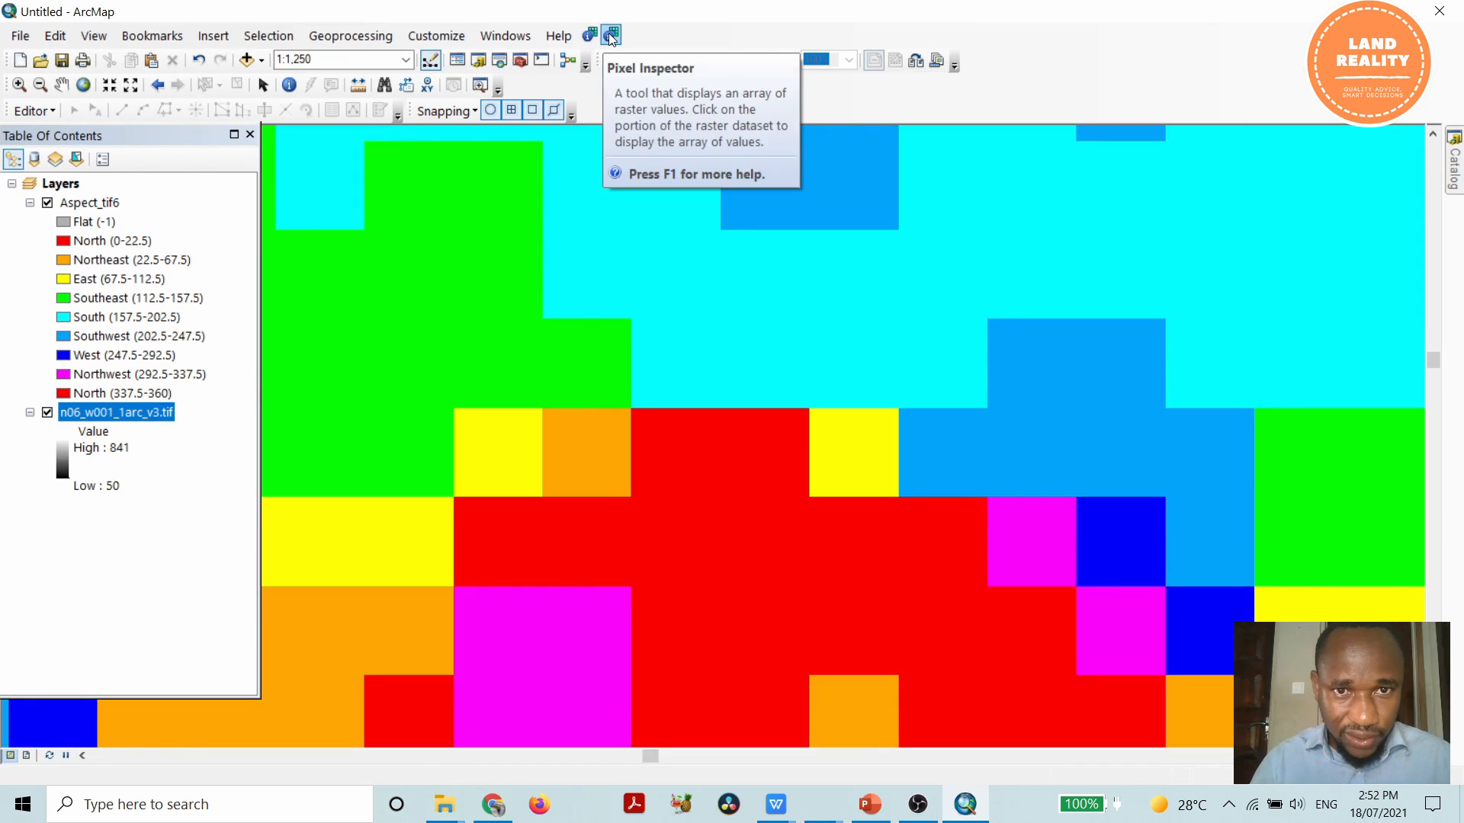
click(610, 35)
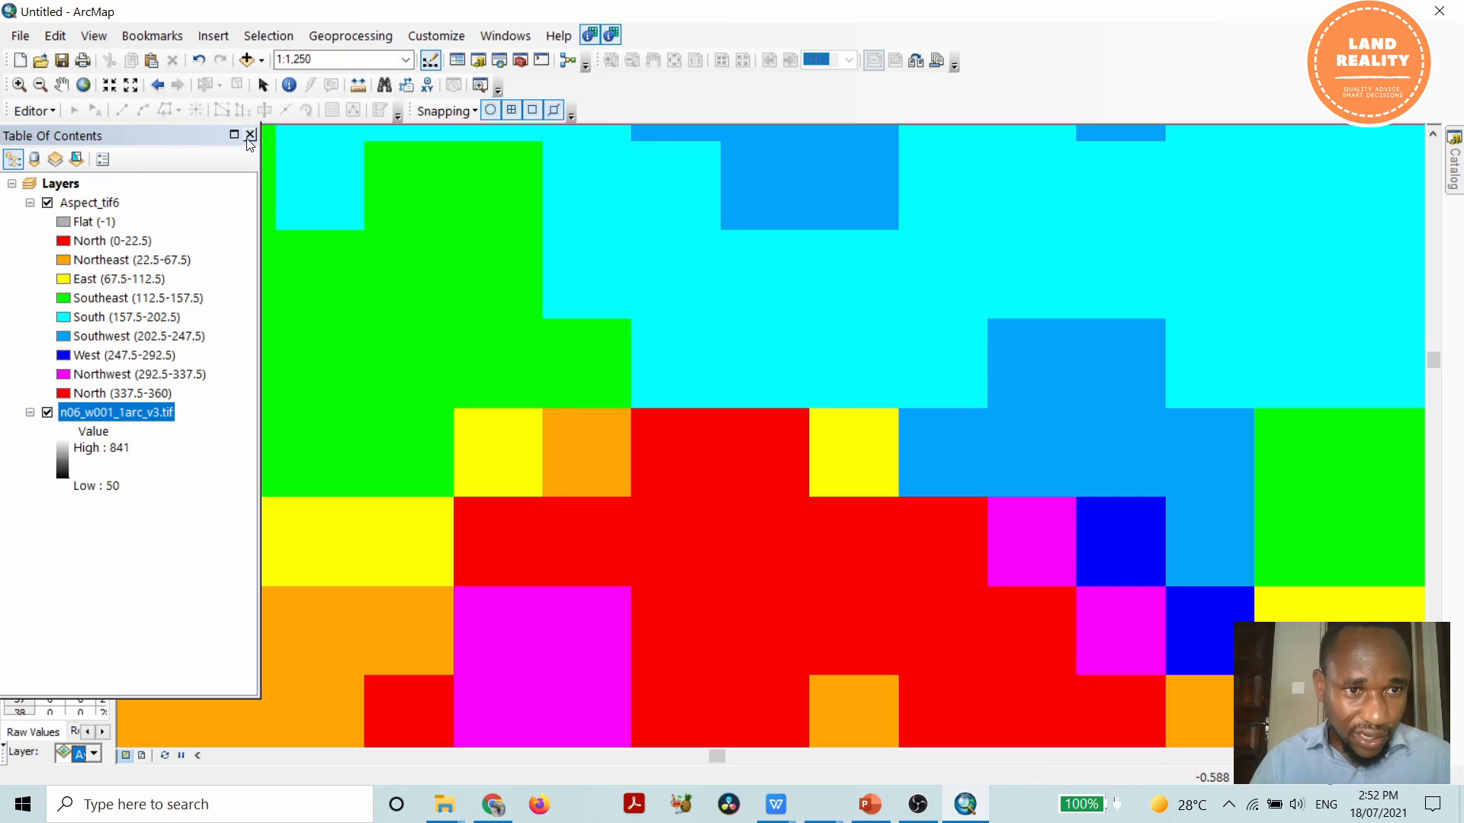
click(248, 136)
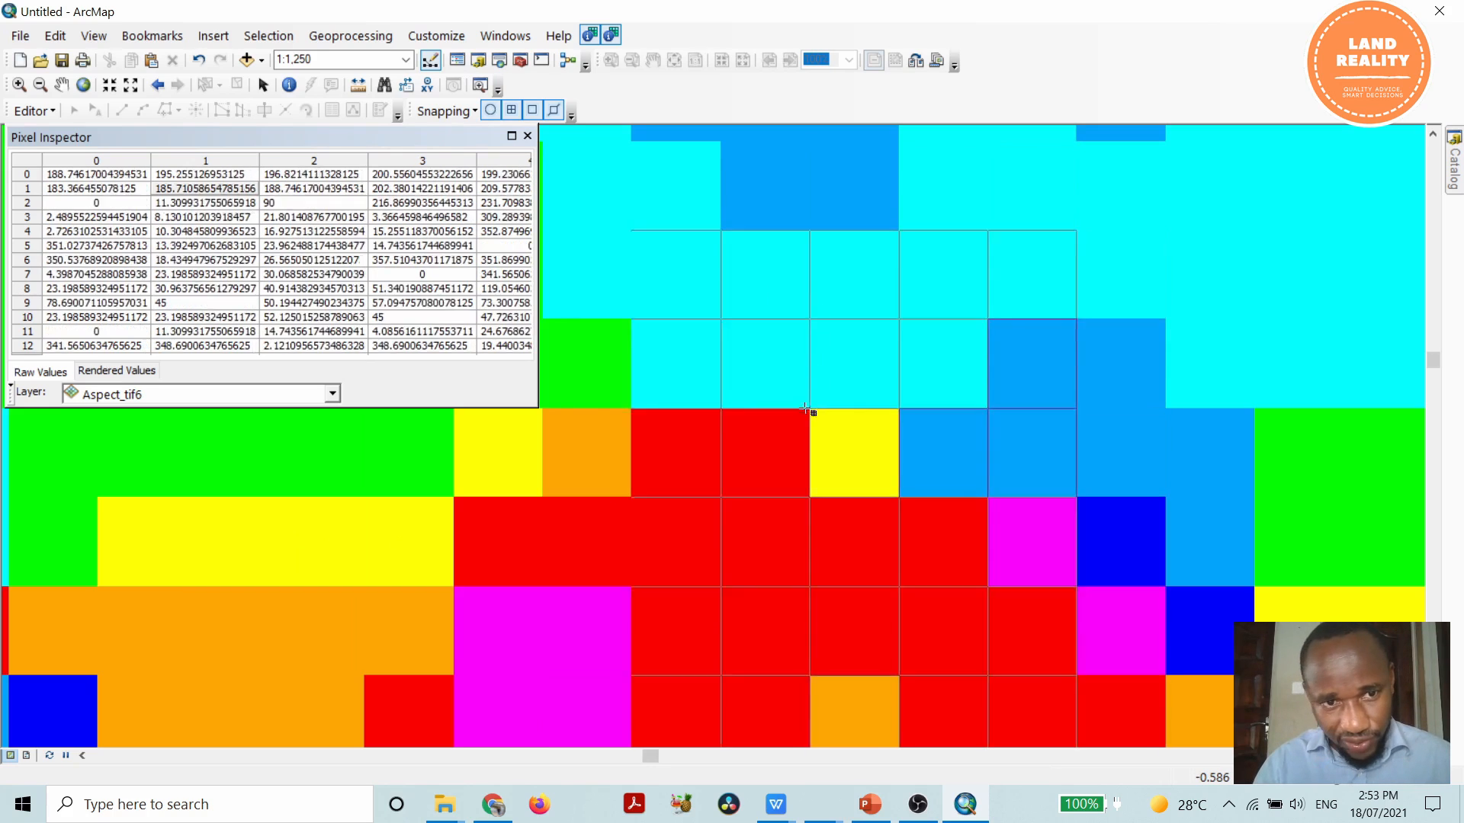
mouse_move(817, 347)
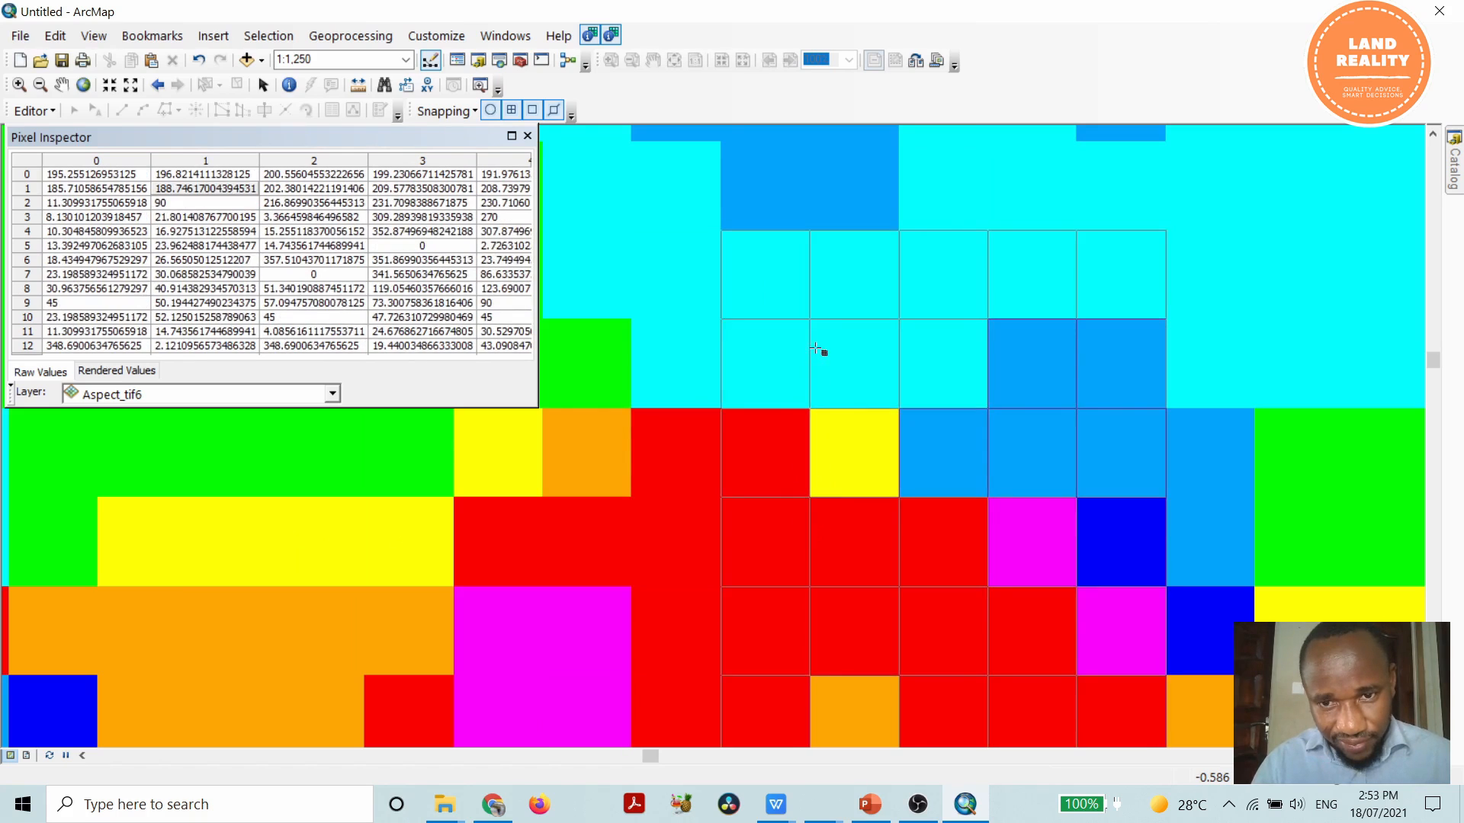
mouse_move(818, 276)
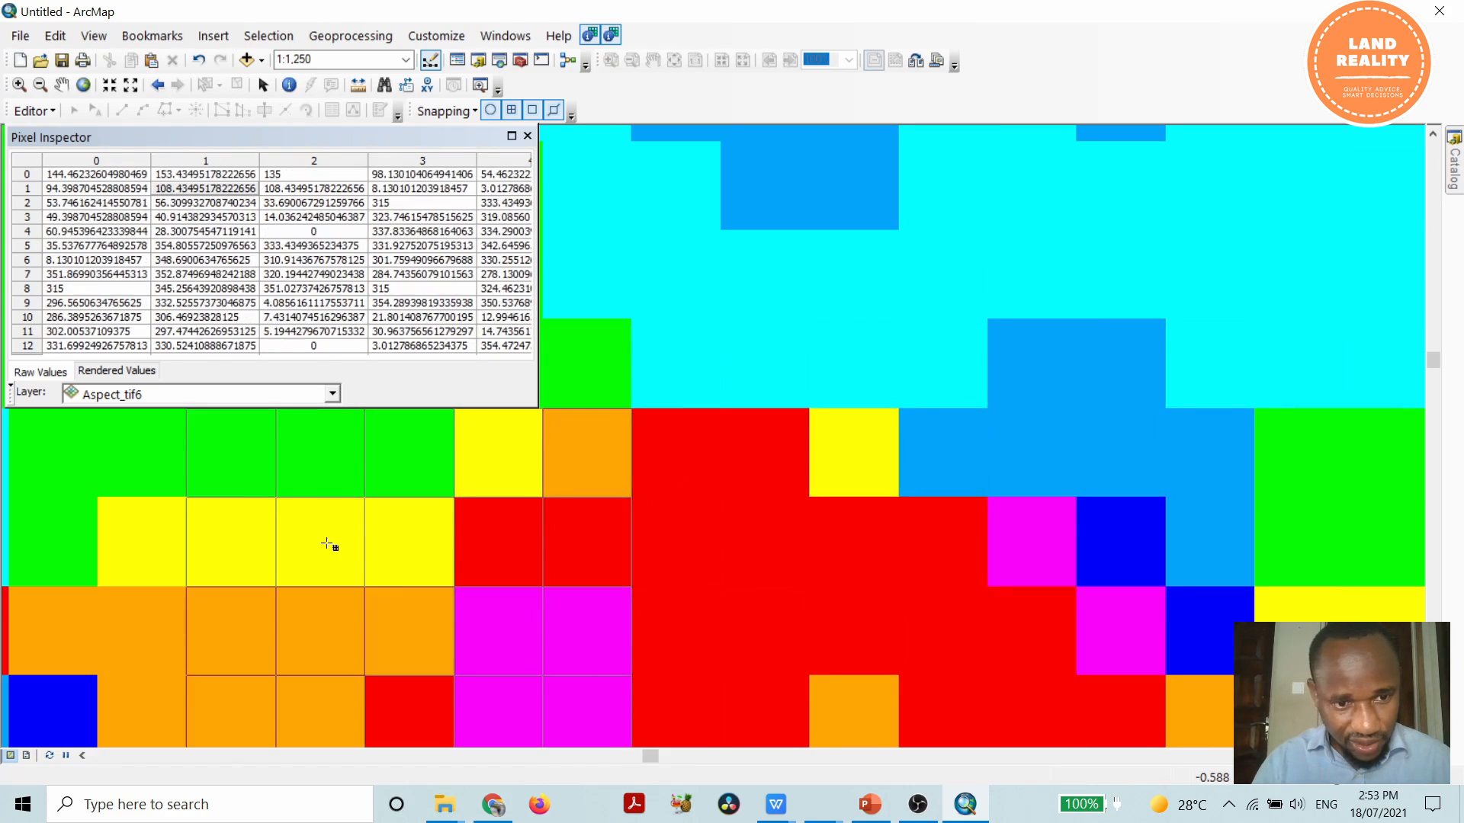
mouse_move(996, 600)
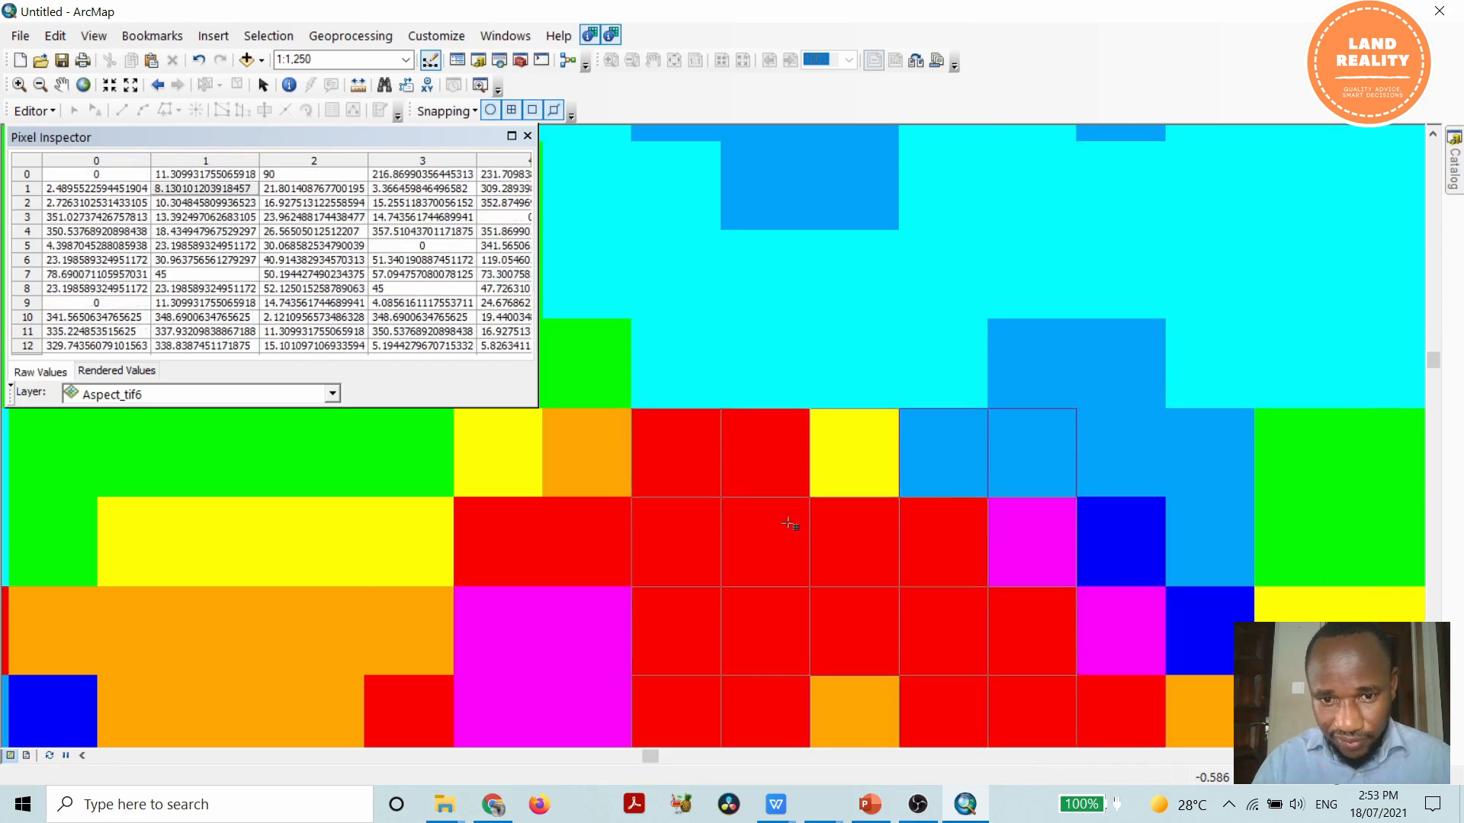
mouse_move(845, 396)
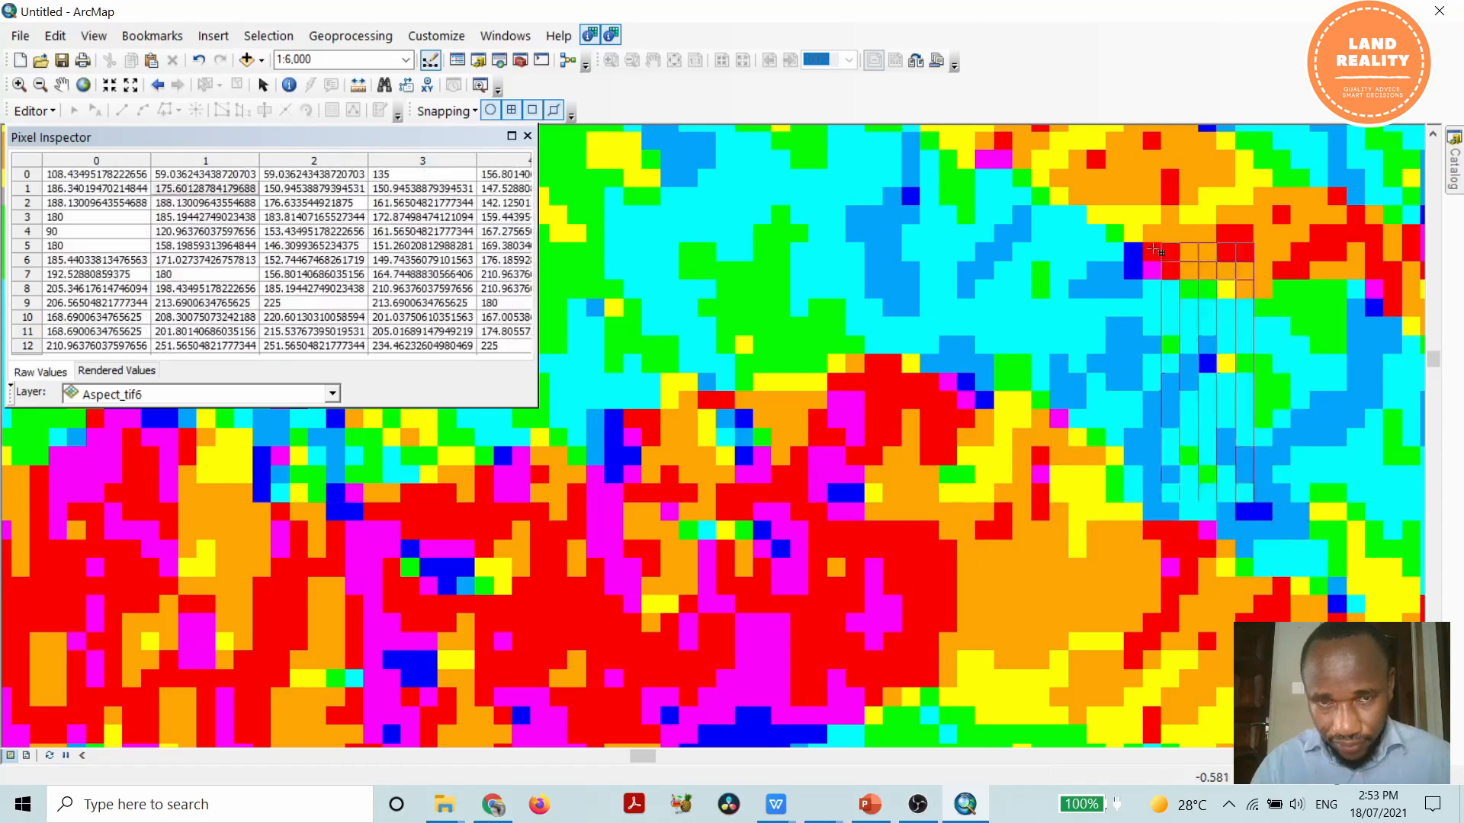
mouse_move(1072, 323)
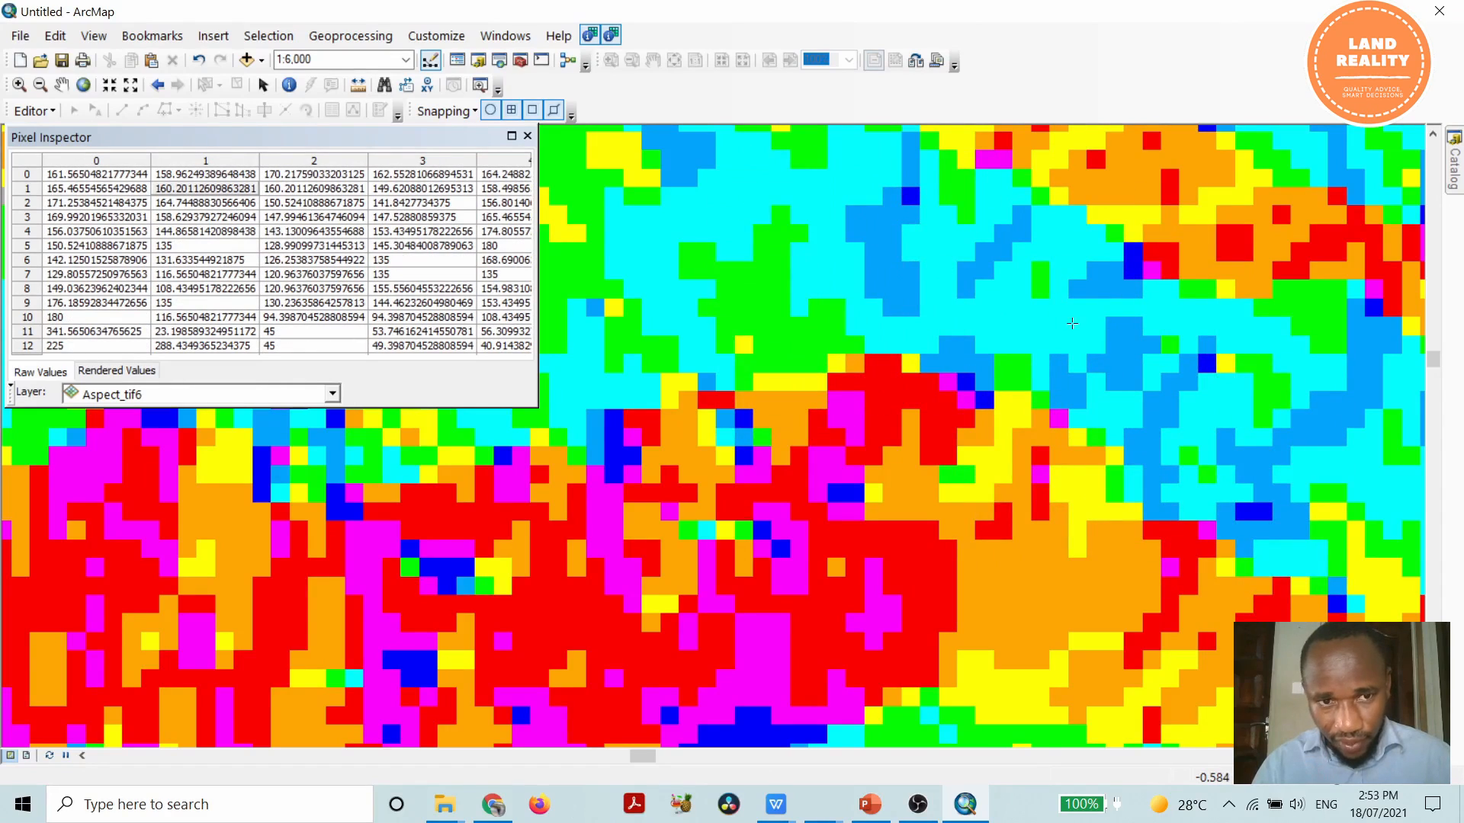